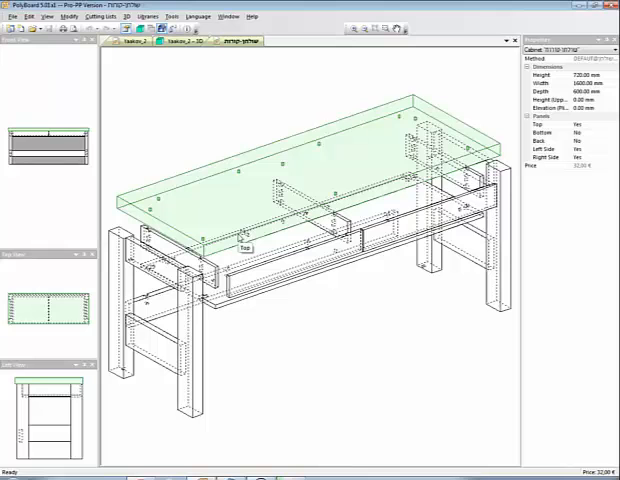
- Choose a lower preset view angle for the desk and select one of its drawer parts
left_click(304, 316)
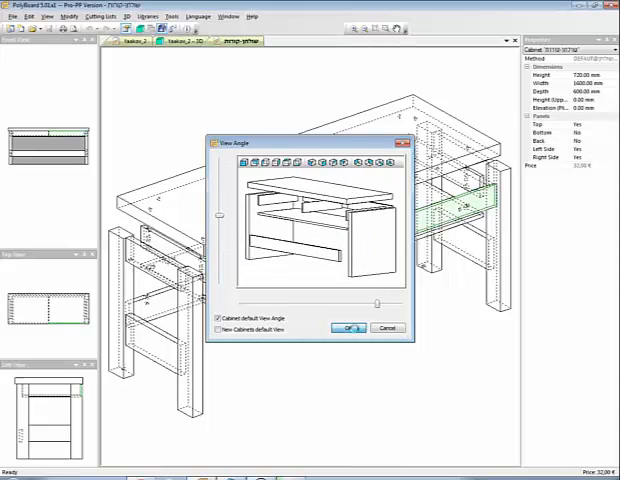
left_click(348, 328)
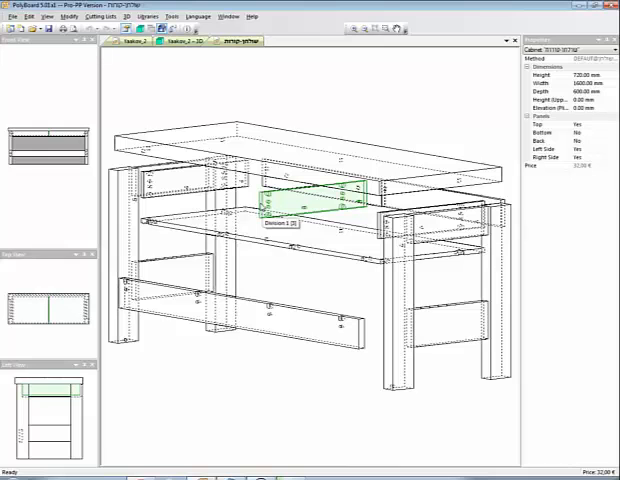
left_click(300, 200)
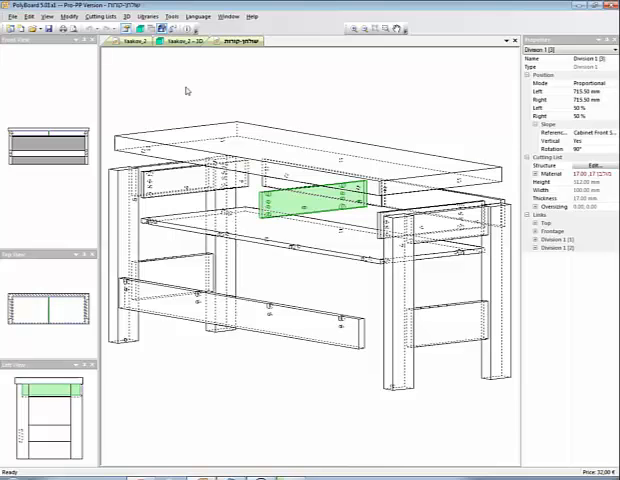
- Switch to the drawer cabinet project and reach the file commands
left_click(150, 44)
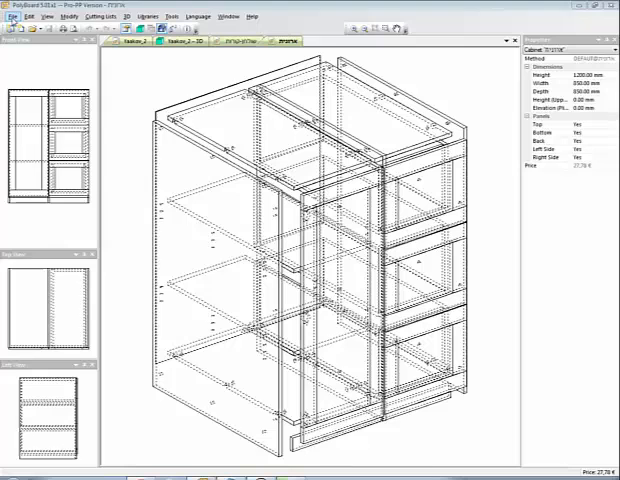
left_click(8, 16)
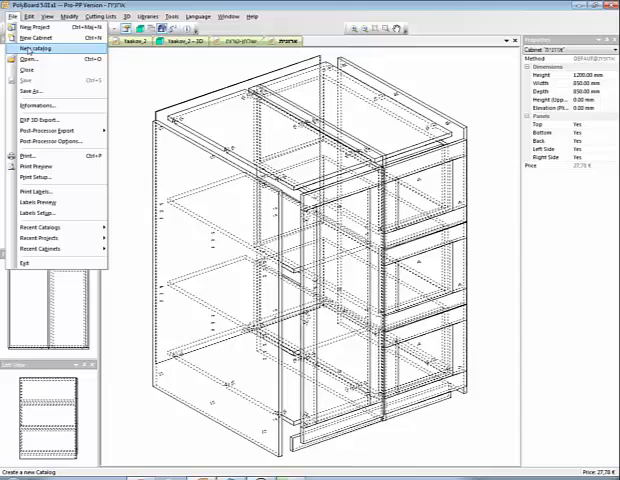
- Create a new, empty catalogue showing only a zero total
left_click(36, 48)
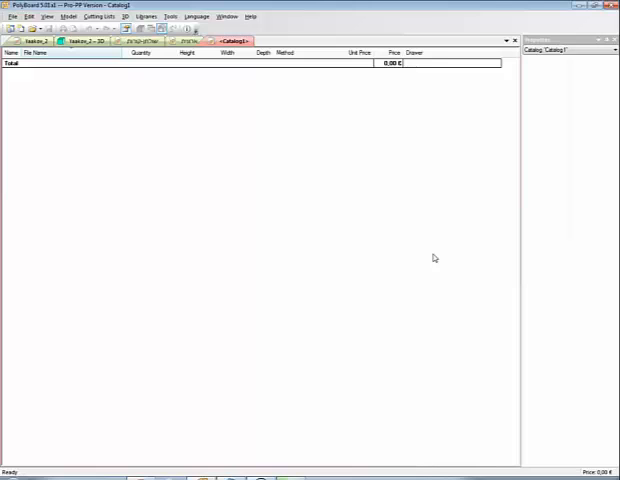
mouse_move(86, 108)
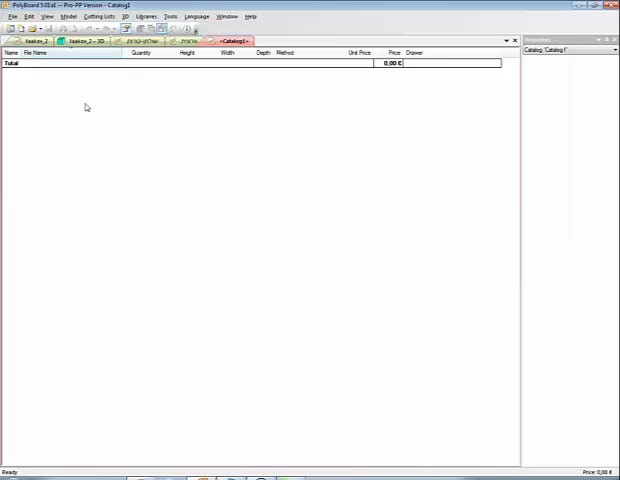
mouse_move(84, 102)
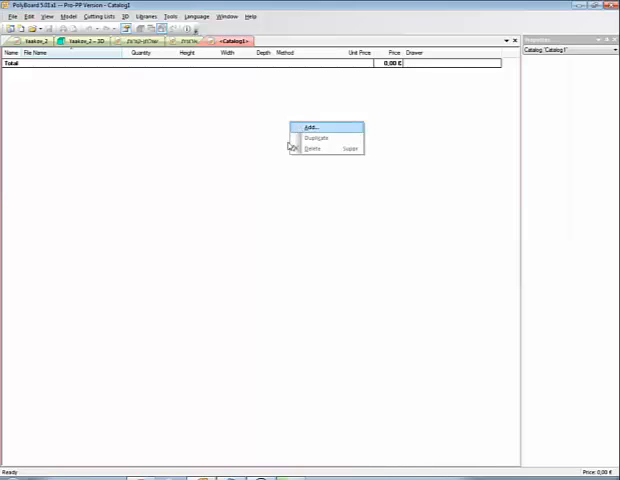
- Add the one-door base cabinet file to the catalogue with quantity 2 and unit price 500
left_click(314, 128)
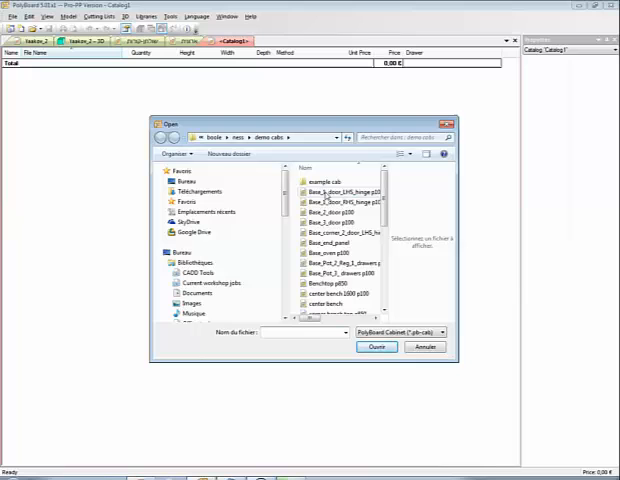
left_click(340, 192)
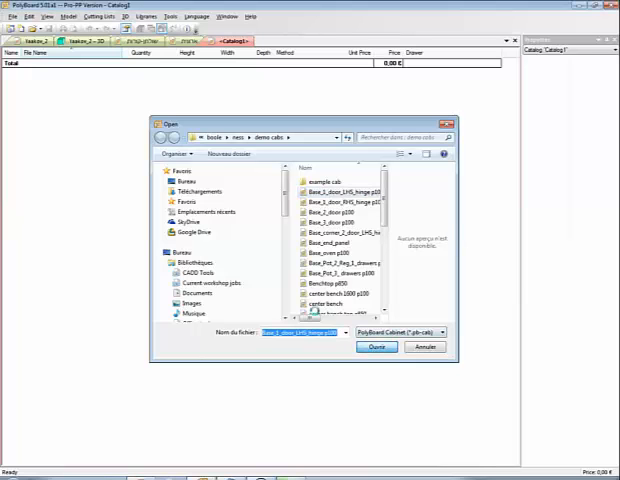
left_click(376, 348)
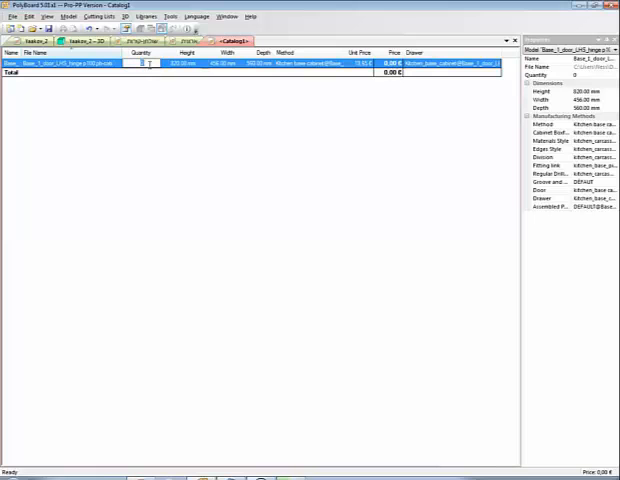
type("2")
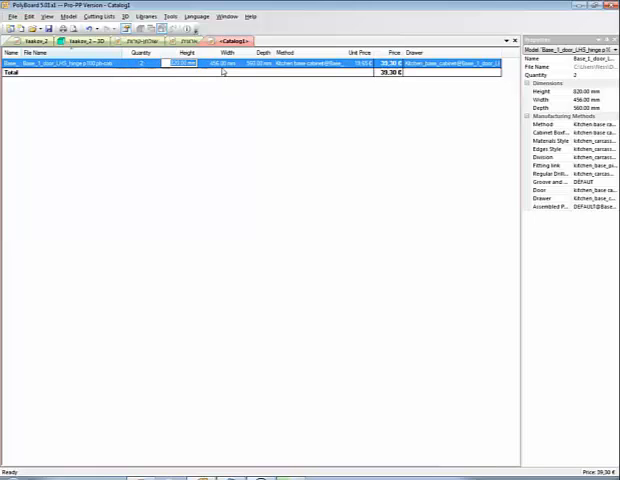
type("500")
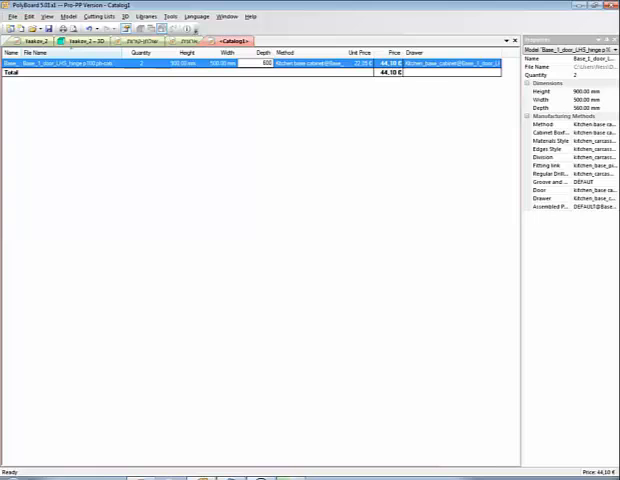
- Start adding another cabinet so the design file browser appears
left_click(300, 64)
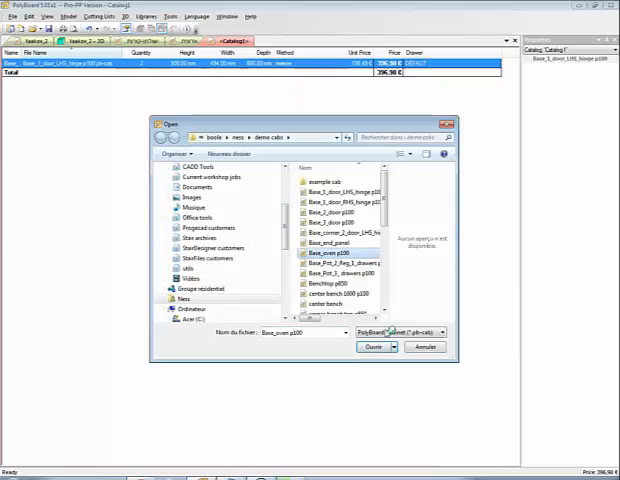
- Add the drawer base cabinet file as the catalogue's second entry
left_click(328, 252)
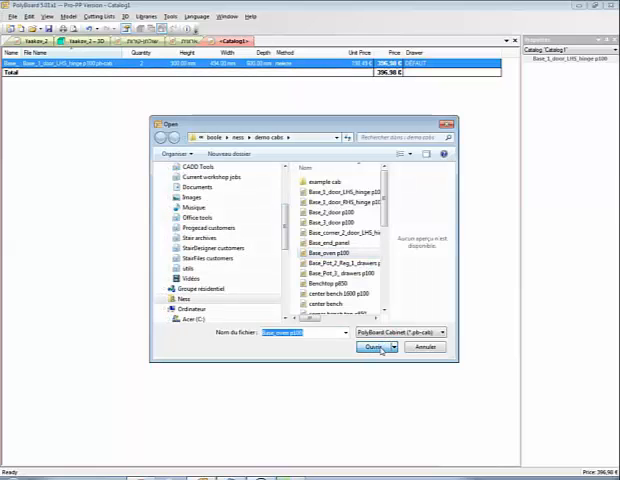
left_click(372, 348)
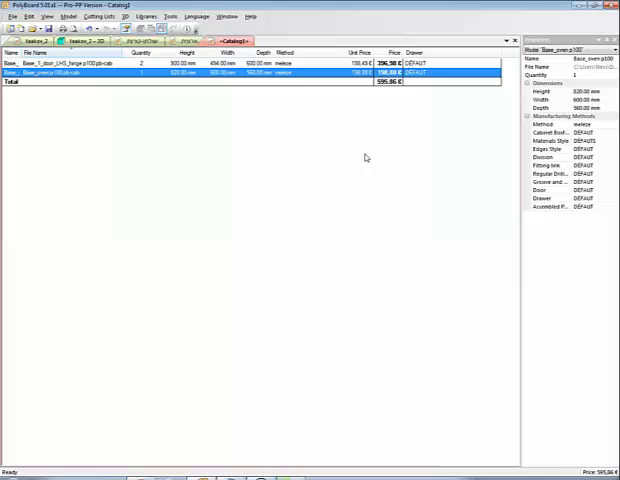
mouse_move(388, 112)
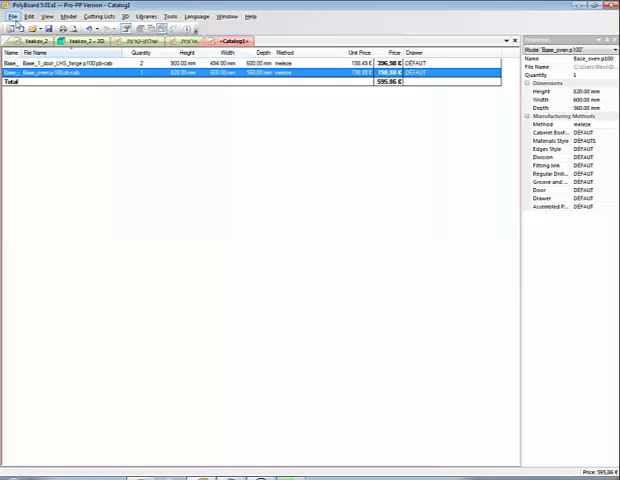
left_click(12, 16)
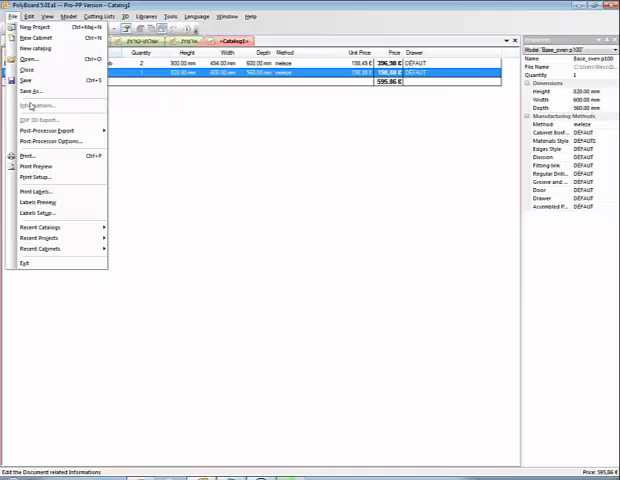
left_click(36, 166)
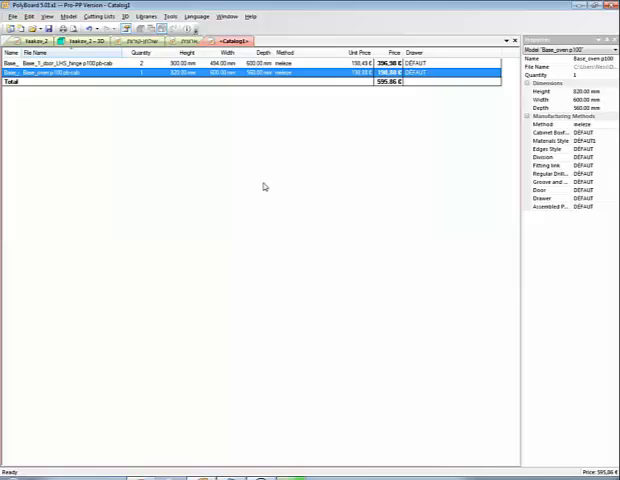
mouse_move(342, 344)
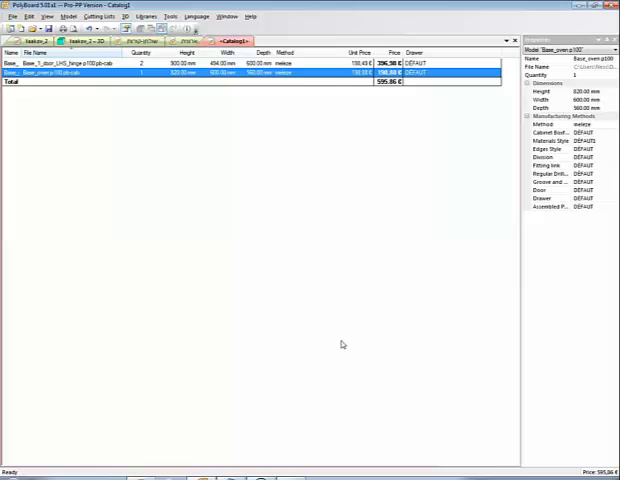